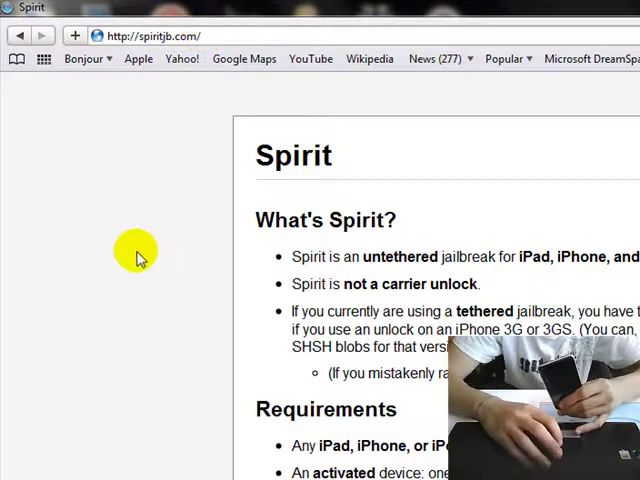
Scroll down the spiritjb.com page to read the jailbreak requirements
scroll(down, 3)
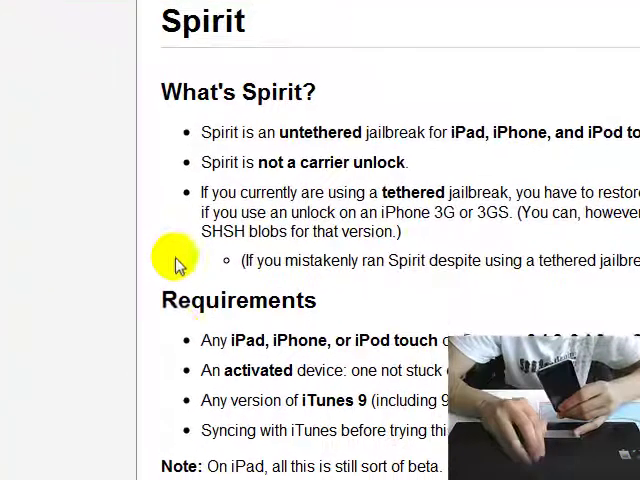
scroll(down, 3)
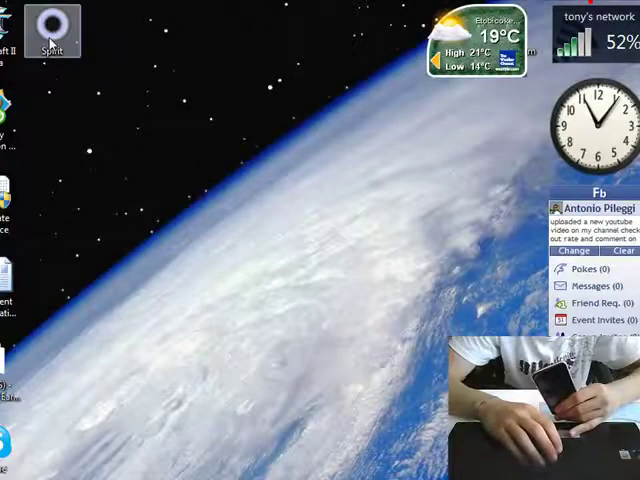
Run Spirit.exe from the desktop, allowing it past the Open File security warning
double_click(52, 30)
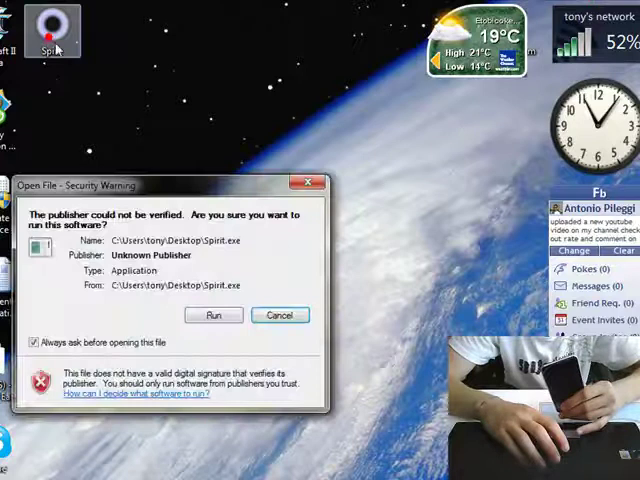
click(212, 316)
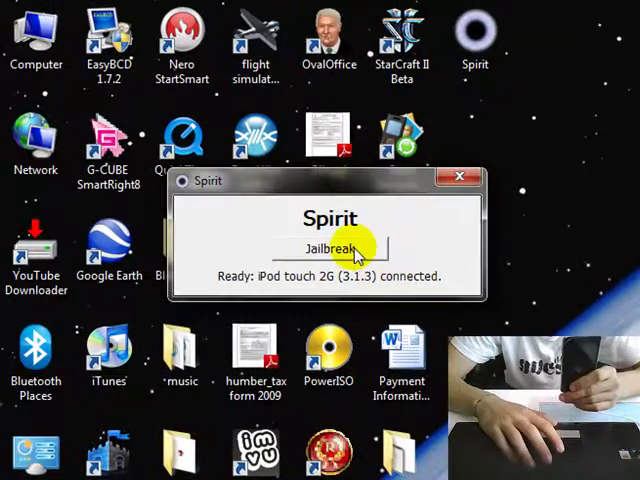
Start the jailbreak on the connected iPod touch 2G (3.1.3)
click(328, 248)
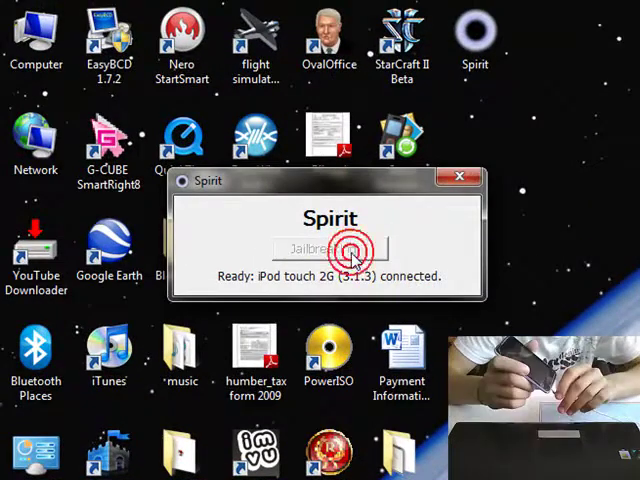
click(328, 248)
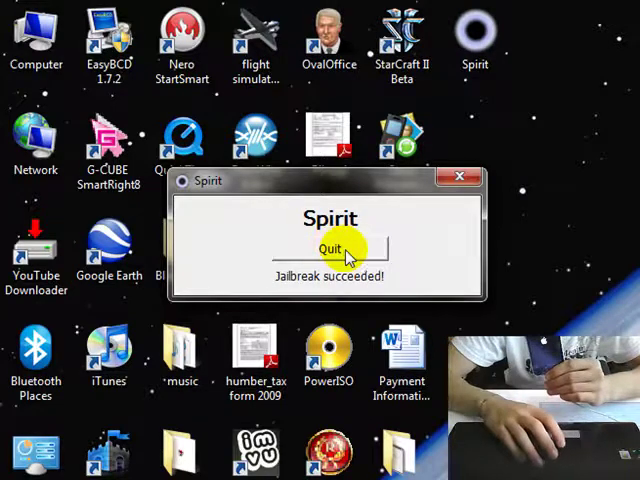
Quit Spirit after success and dismiss the iPod's AutoPlay prompt
click(330, 248)
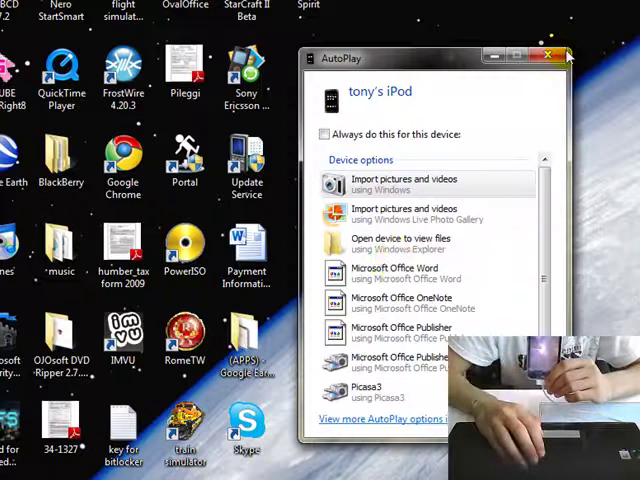
click(556, 54)
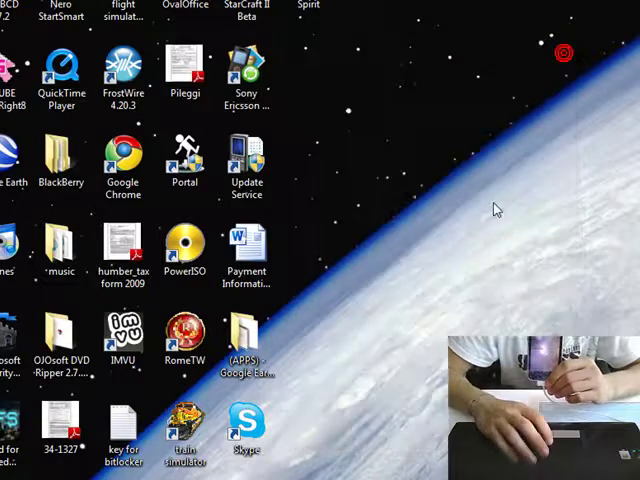